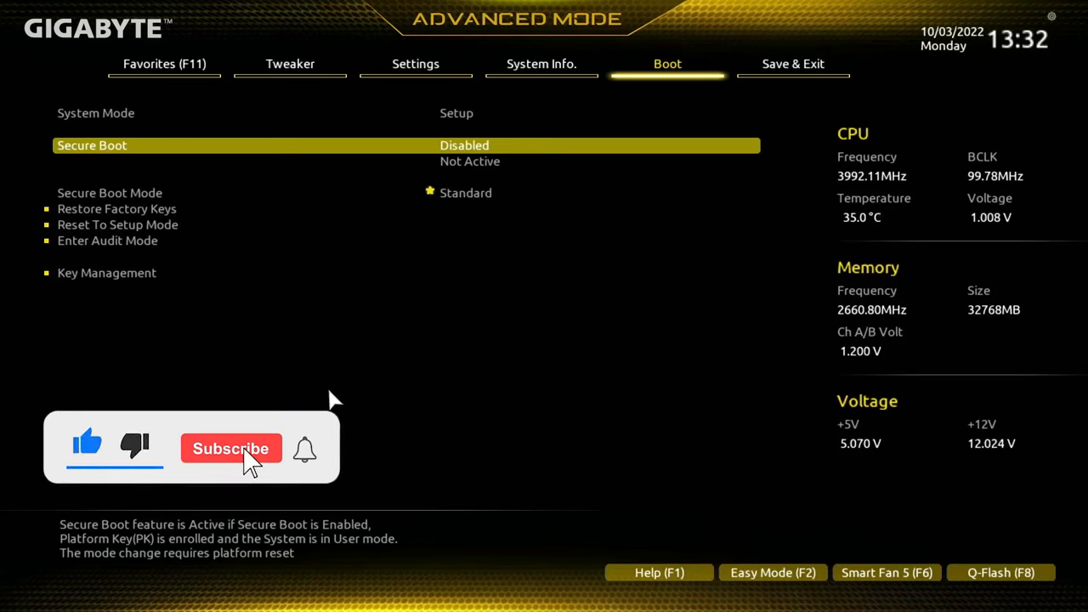
Step: Set Secure Boot to Enabled, acknowledge the Setup Mode warning, and save and restart via Save & Exit Setup
left_click(232, 449)
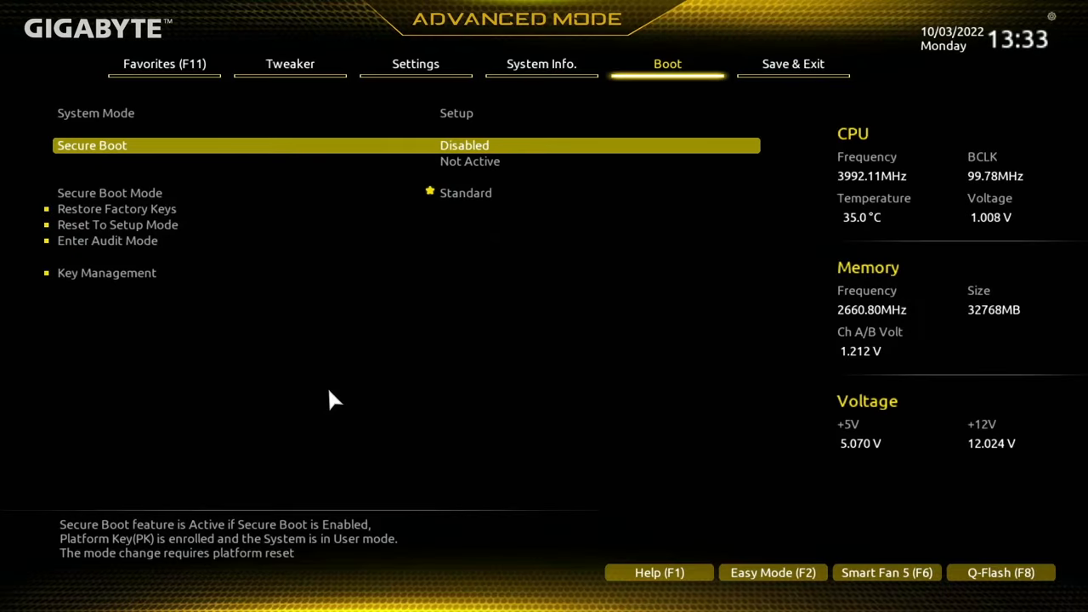
mouse_move(450, 156)
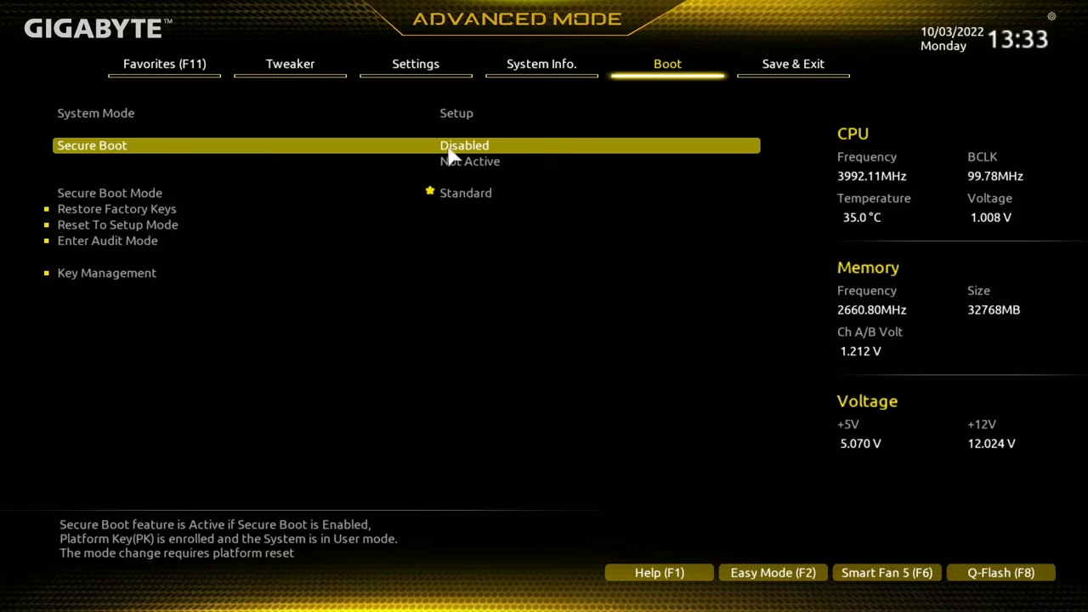
mouse_move(480, 152)
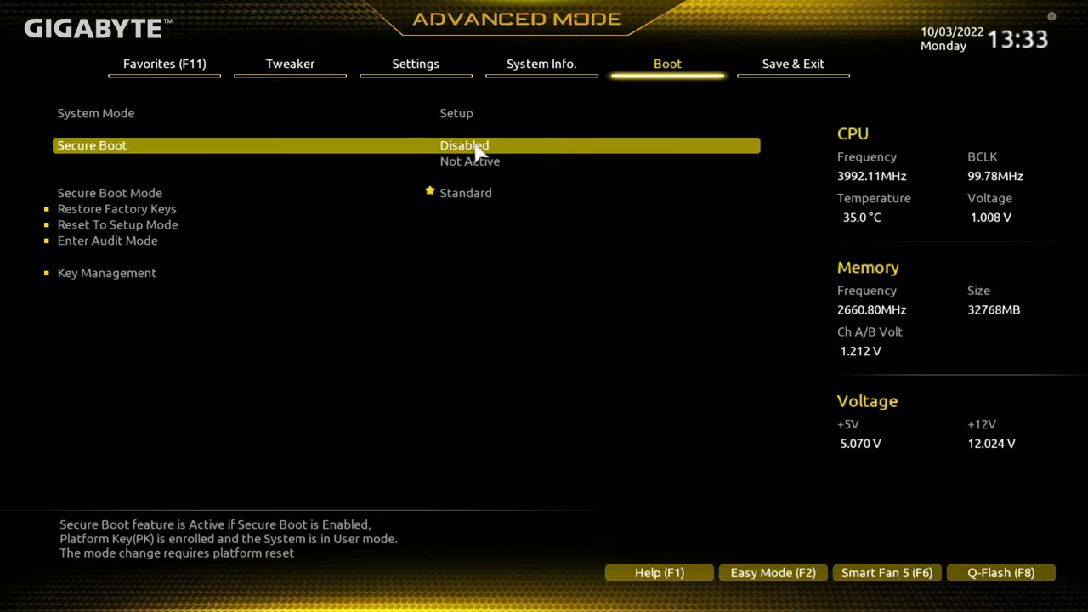
left_click(464, 146)
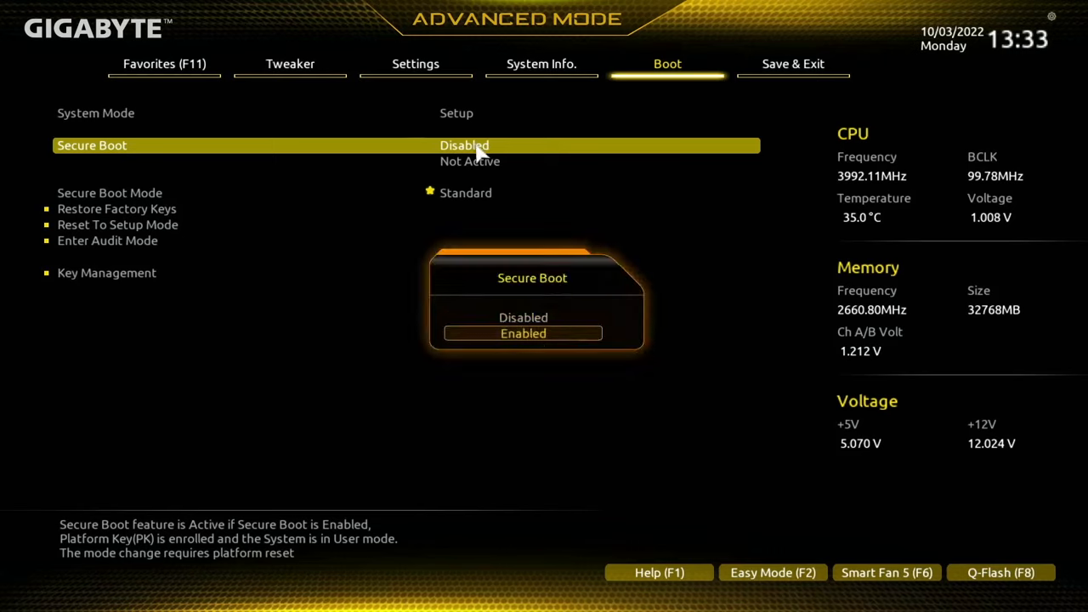
left_click(523, 333)
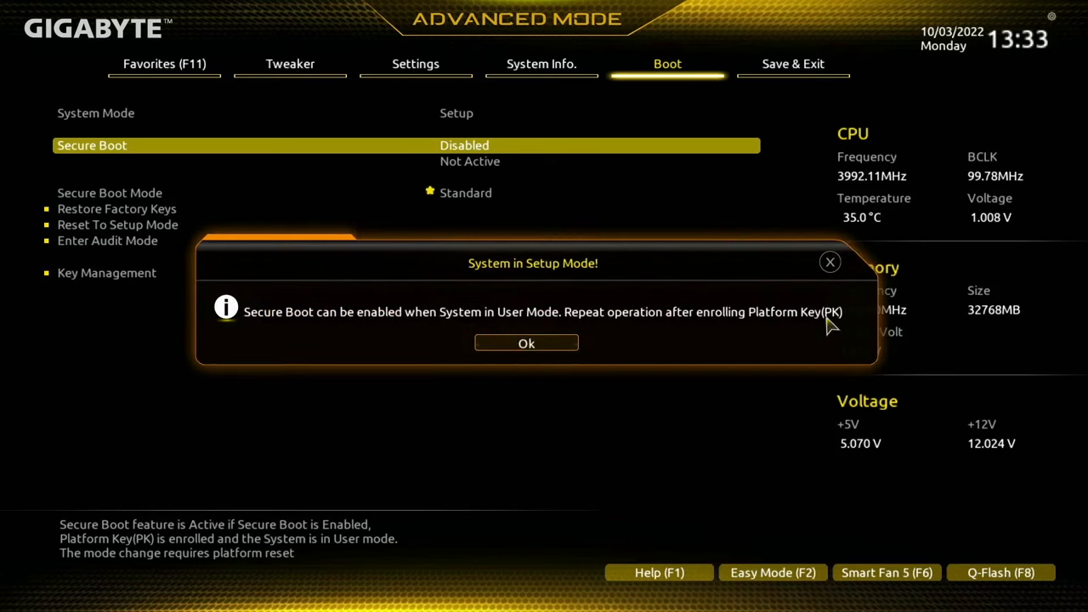
left_click(527, 343)
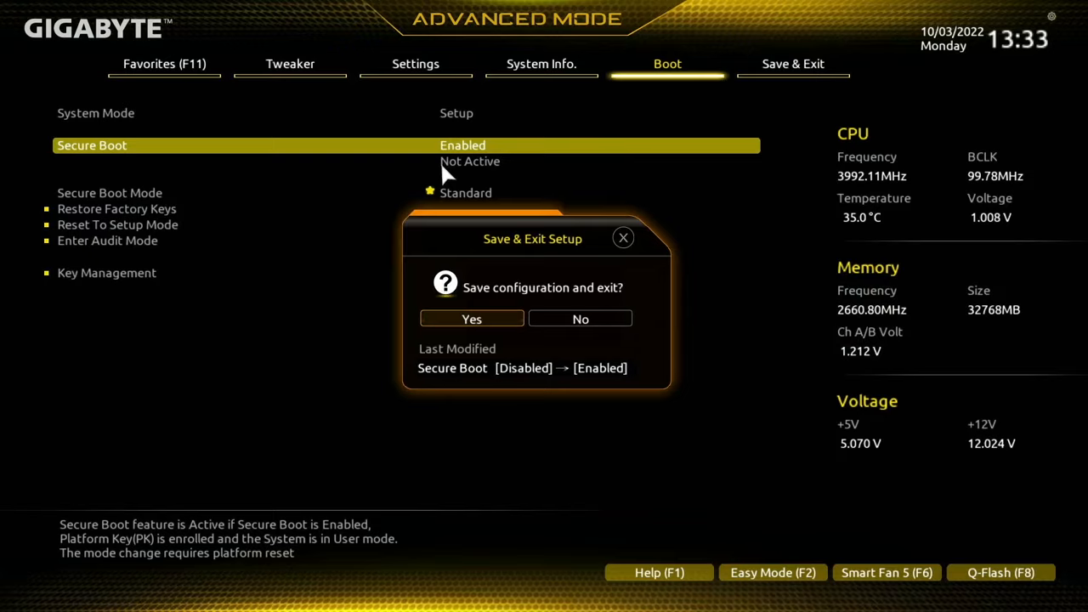
left_click(471, 317)
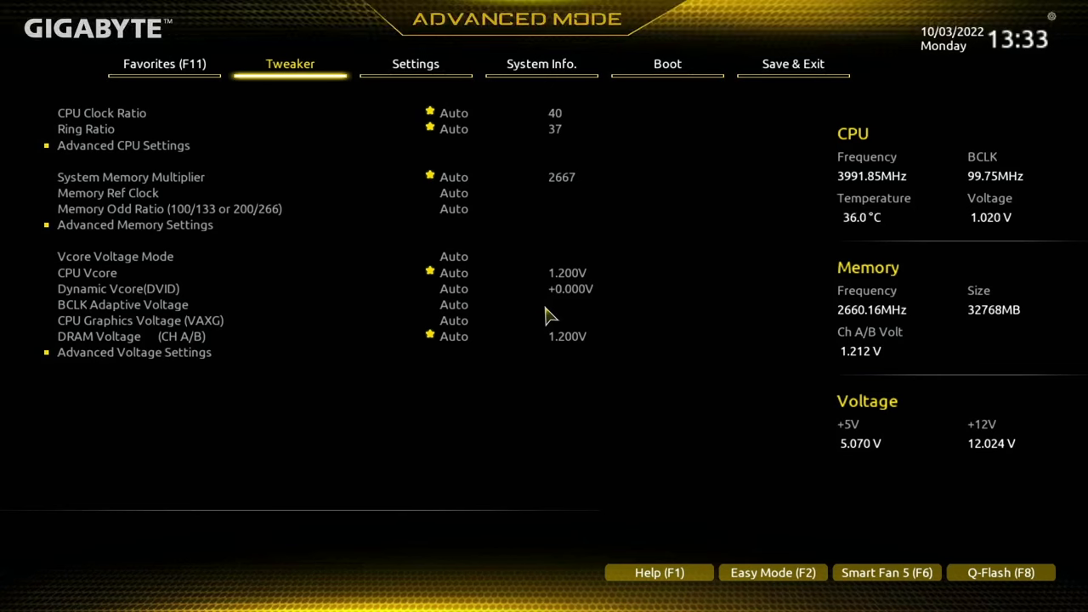
Step: Show the Boot settings page where CSM Support is listed as disabled
left_click(666, 65)
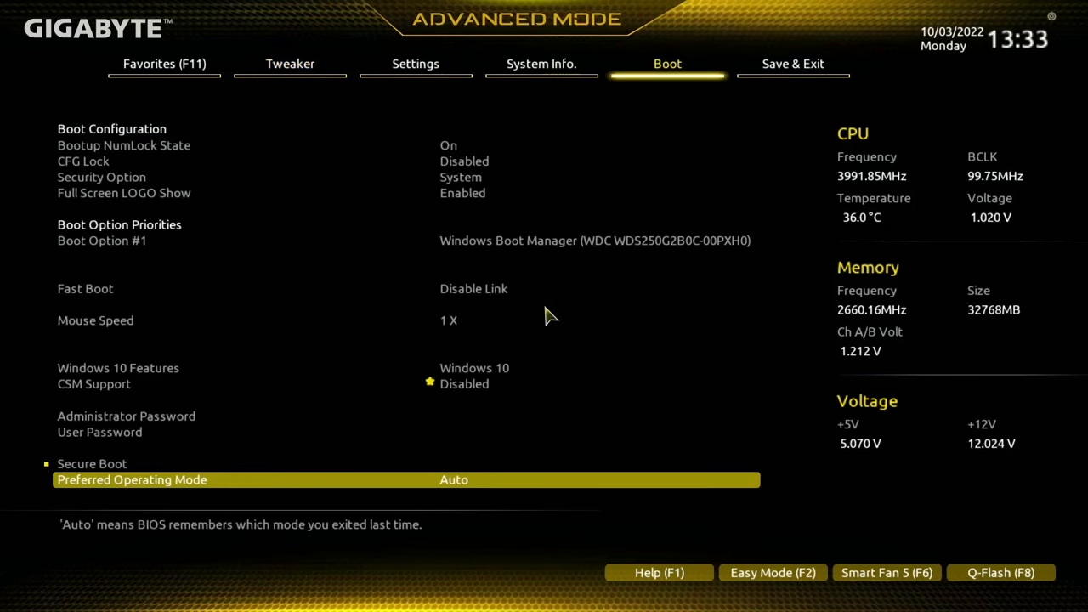
left_click(92, 462)
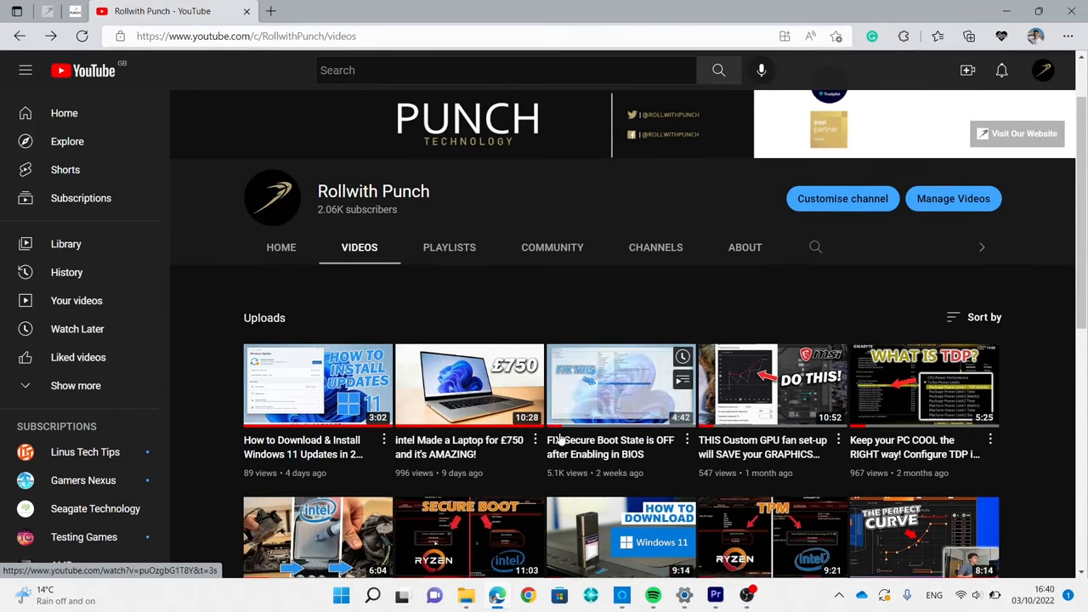
Step: Play the Gigabyte Secure Boot tutorial video and seek to about 2:46, the MBR to GPT conversion part
left_click(620, 384)
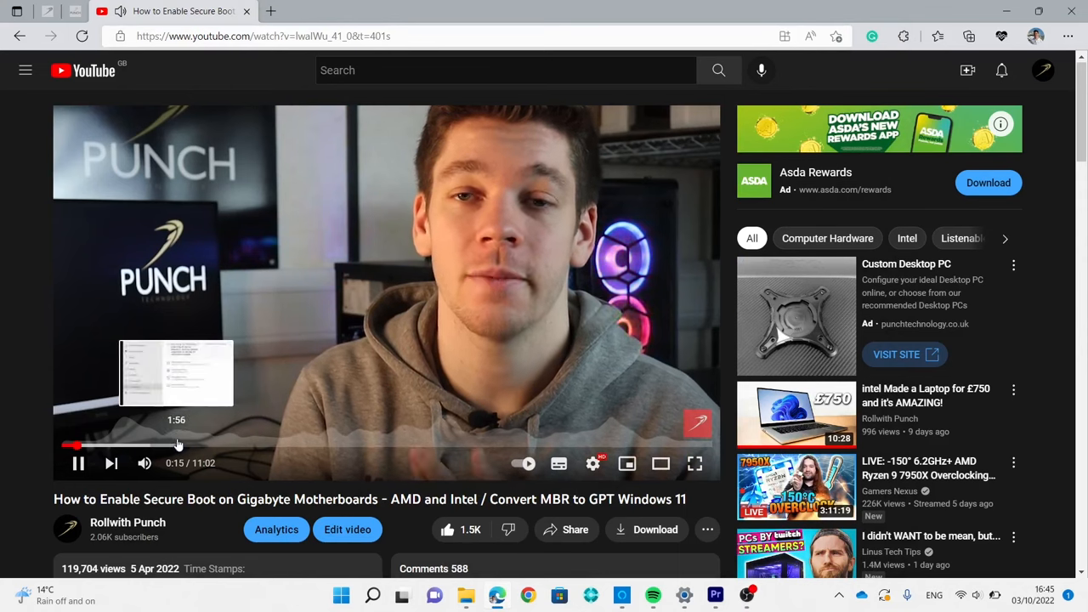
left_click(176, 445)
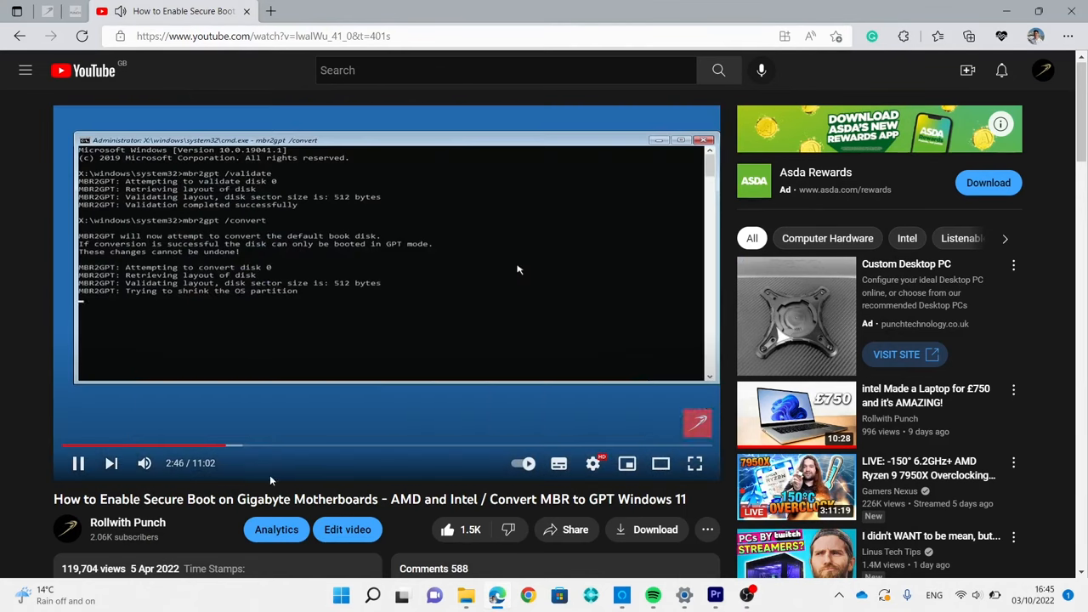
mouse_move(637, 403)
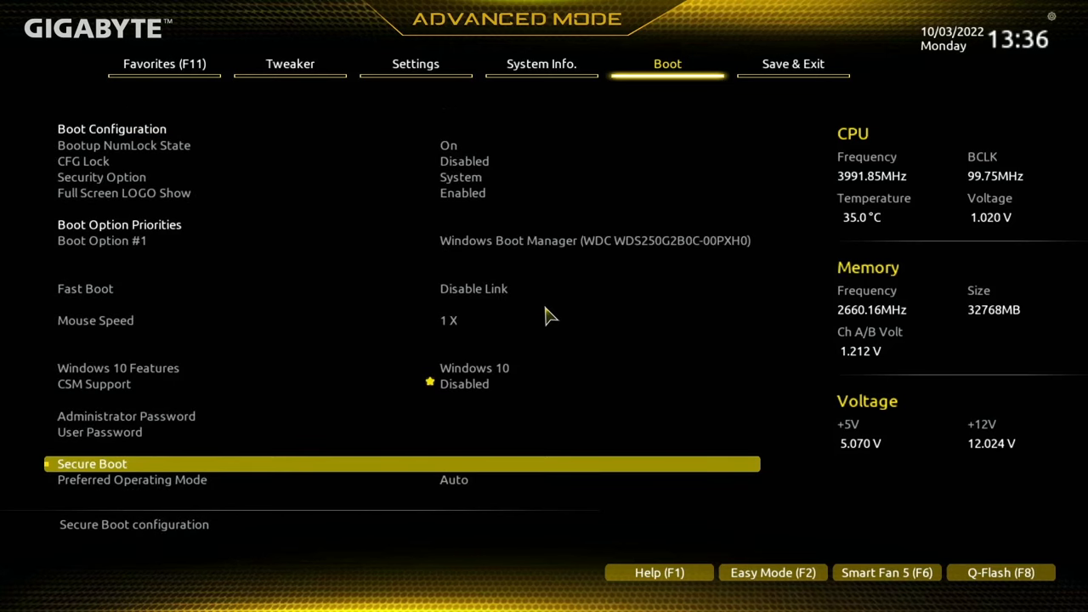
Step: Enter the Secure Boot submenu from the Boot tab, showing Secure Boot Enabled but Not Active
key("Up")
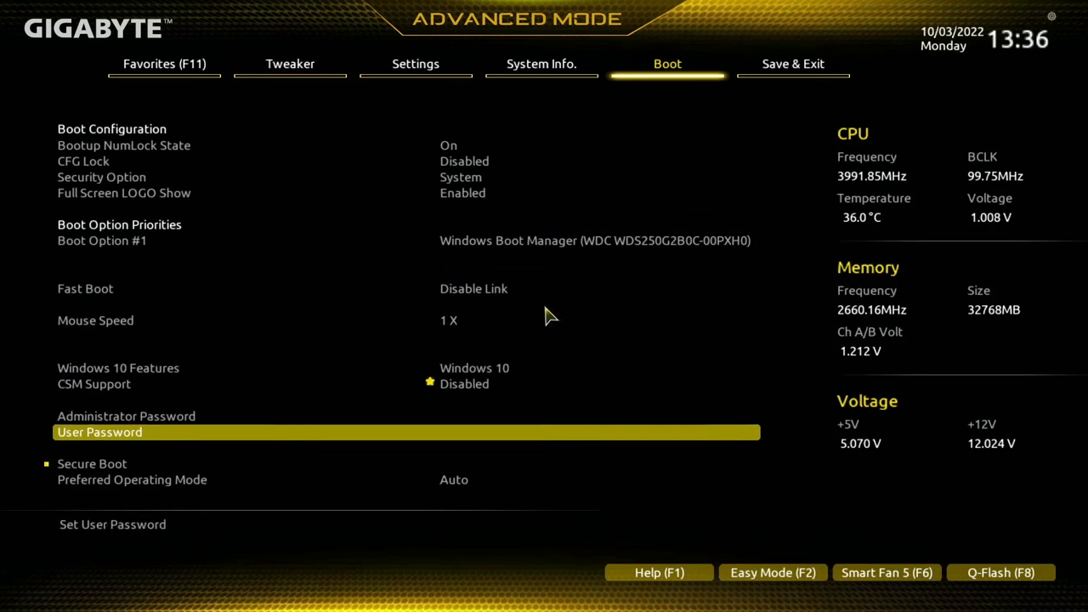
left_click(92, 462)
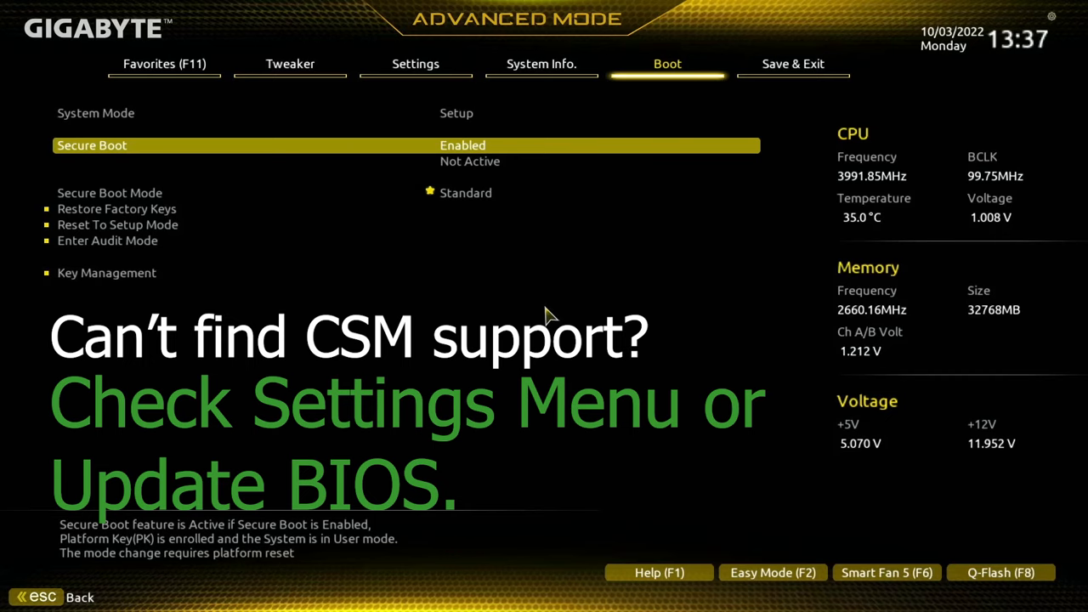
Step: Check the Settings and Tweaker pages for CSM support, then return to the Boot tab's Secure Boot submenu
left_click(415, 64)
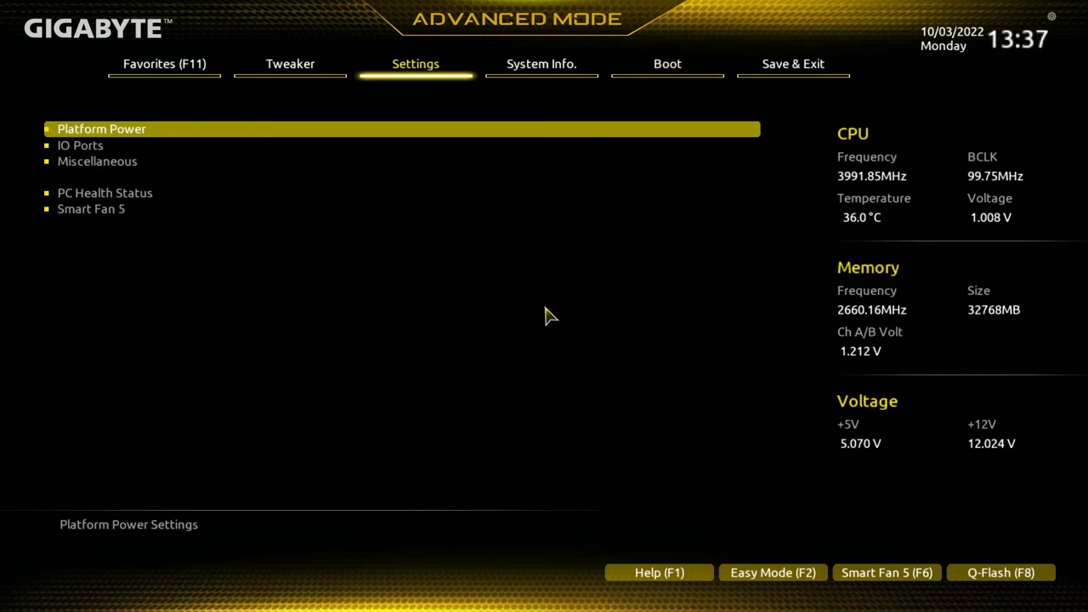
left_click(289, 63)
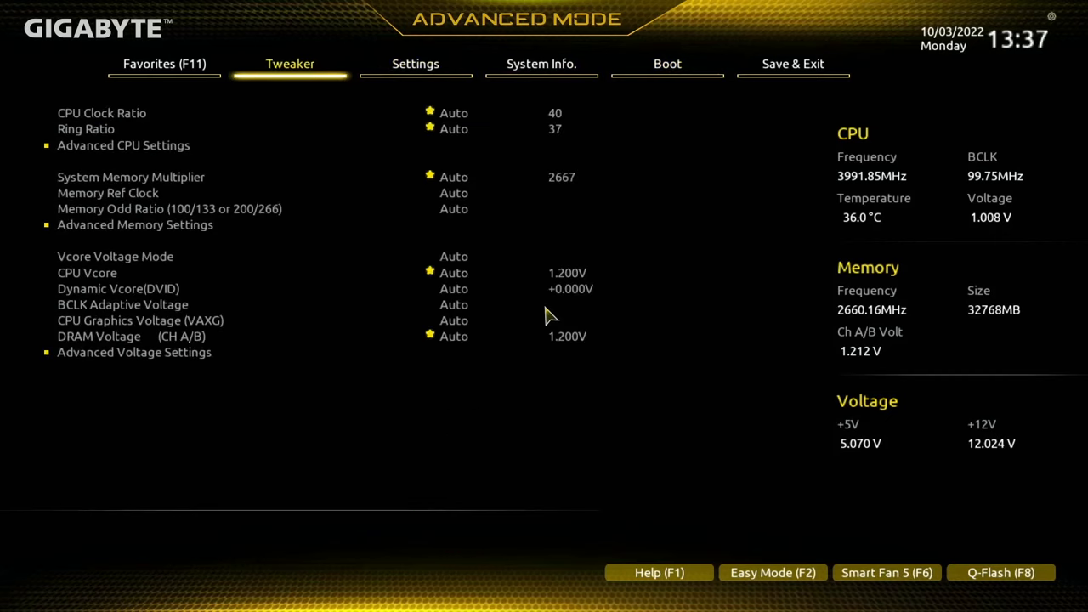
left_click(666, 63)
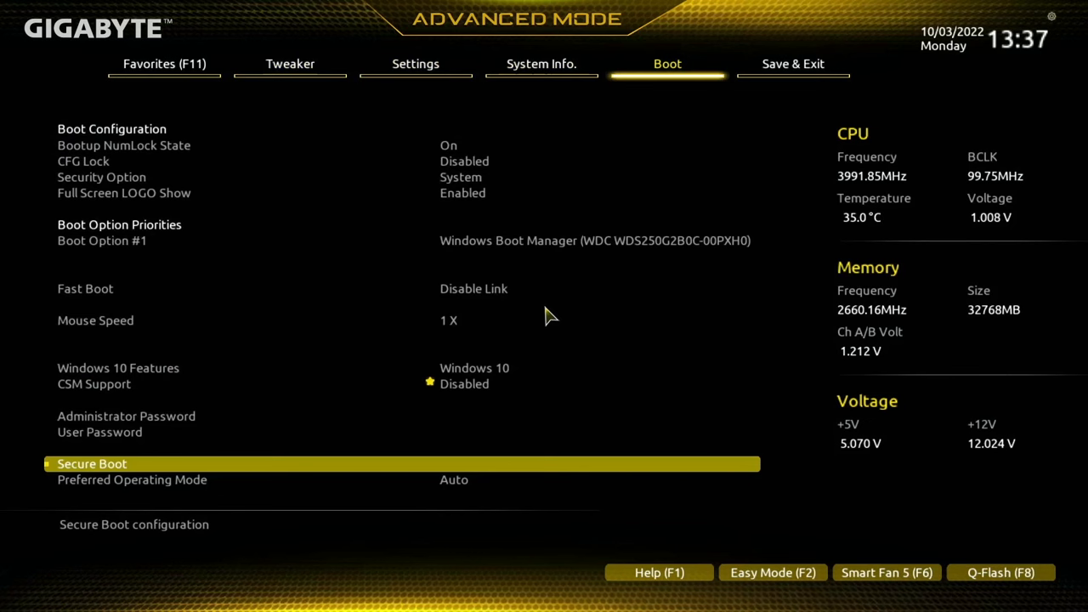
left_click(91, 463)
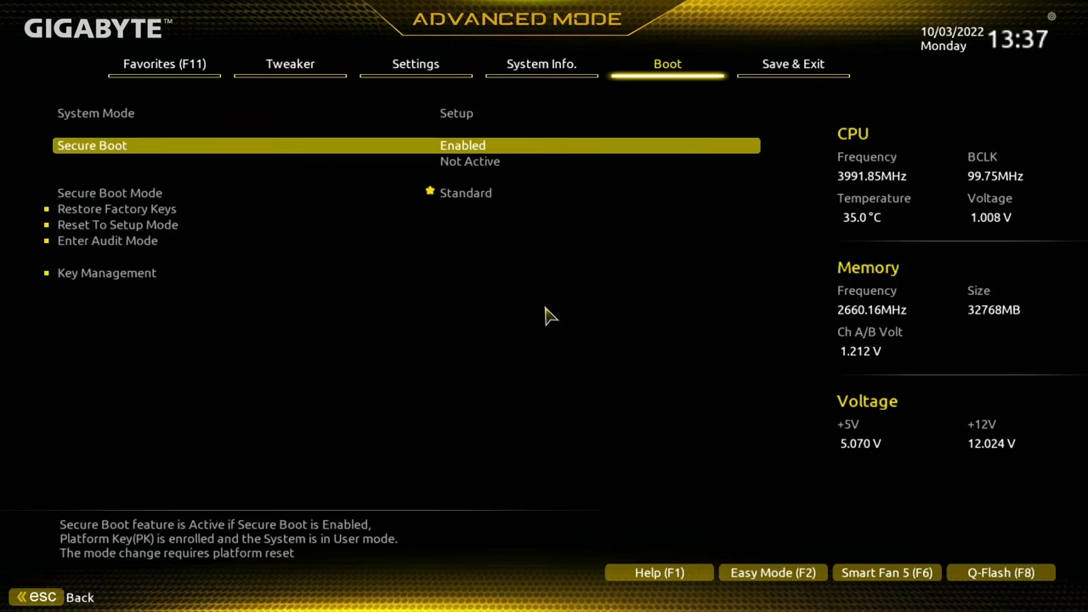
mouse_move(446, 108)
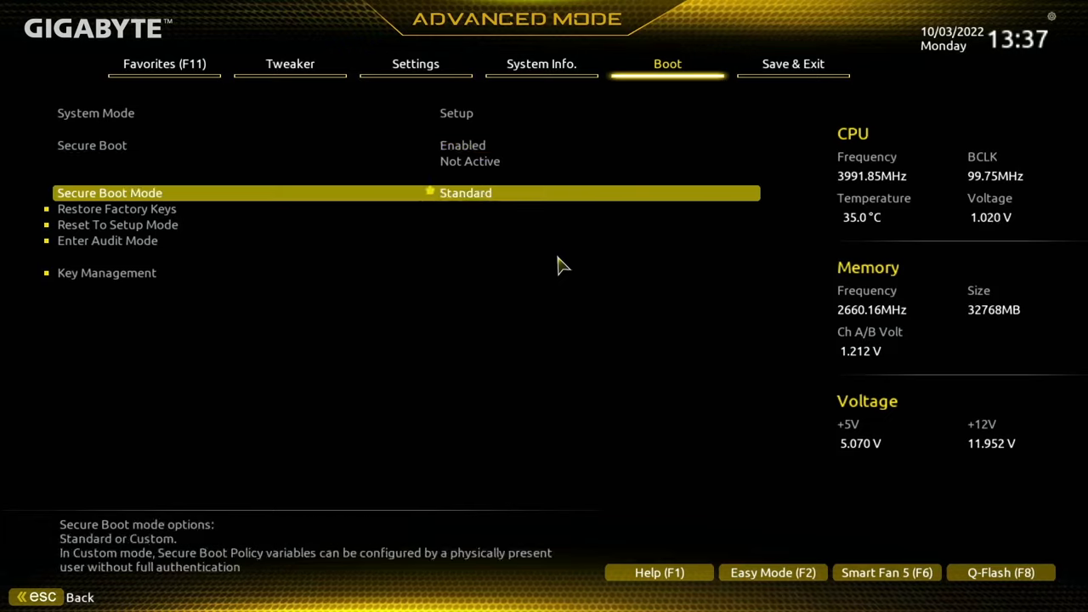
Step: Switch Secure Boot Mode to Custom and confirm Reset Without Saving so System Mode becomes Deployed
key("Up")
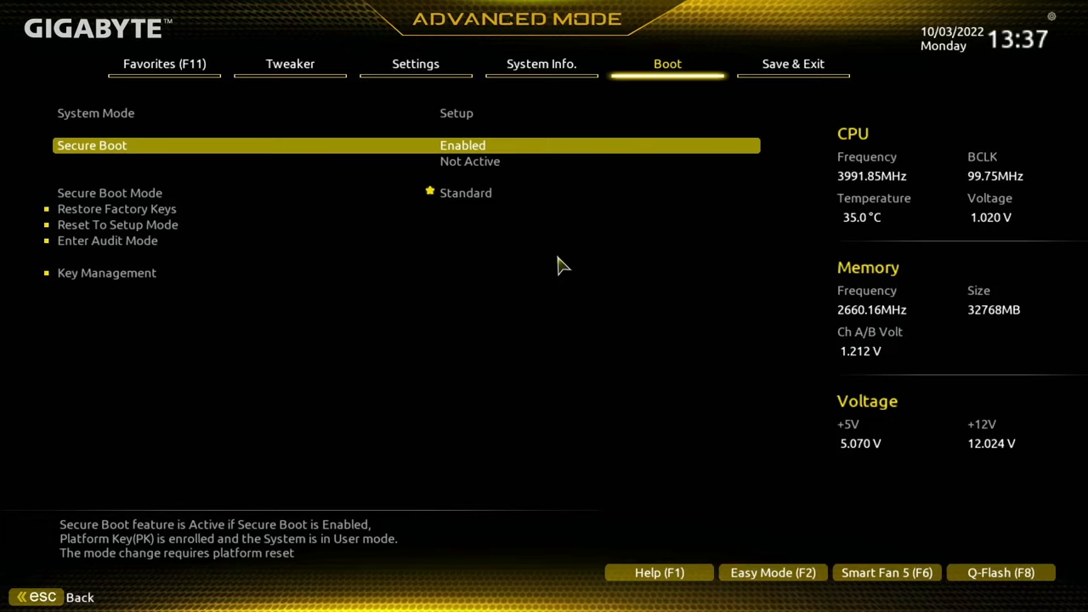
key("down")
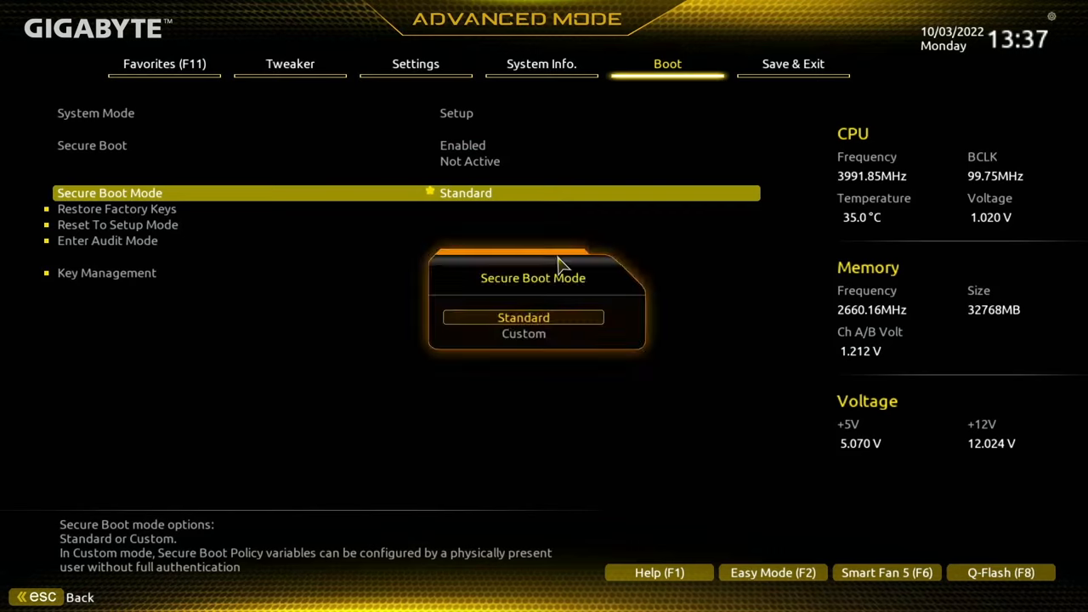
left_click(523, 333)
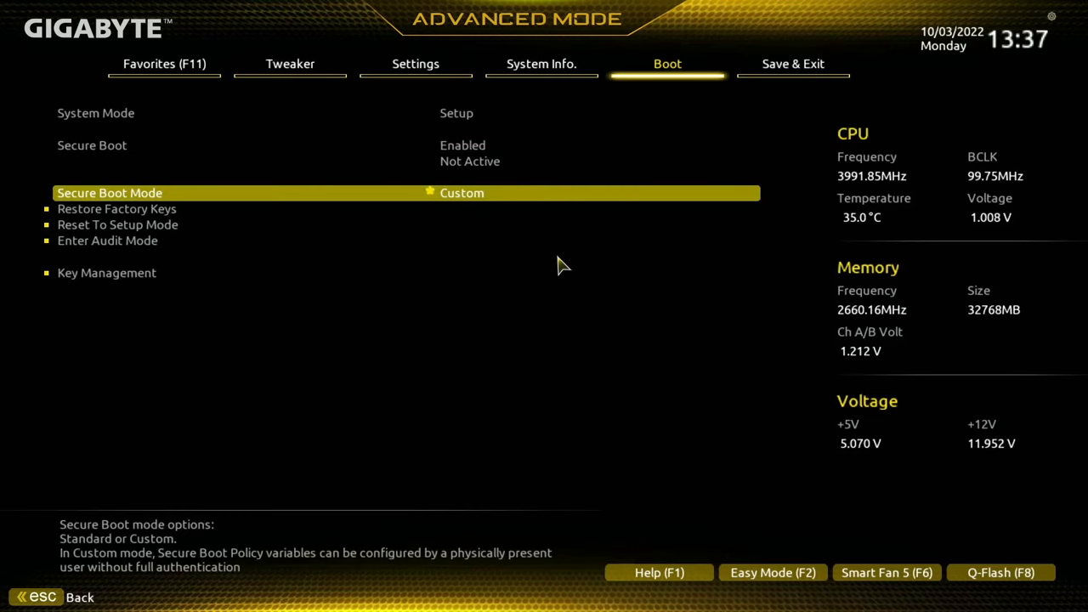
left_click(462, 193)
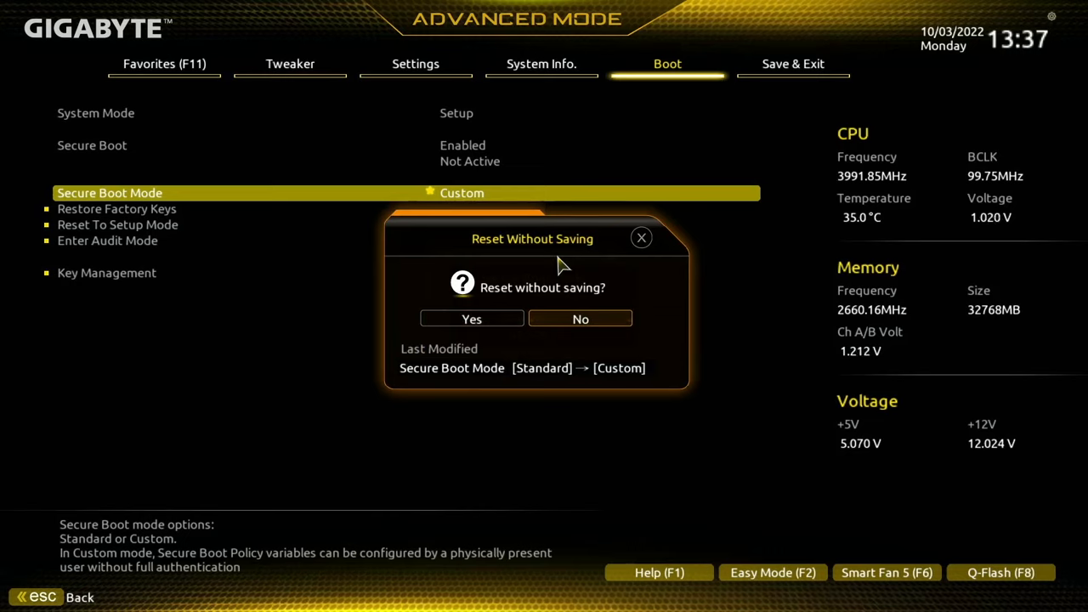
left_click(470, 318)
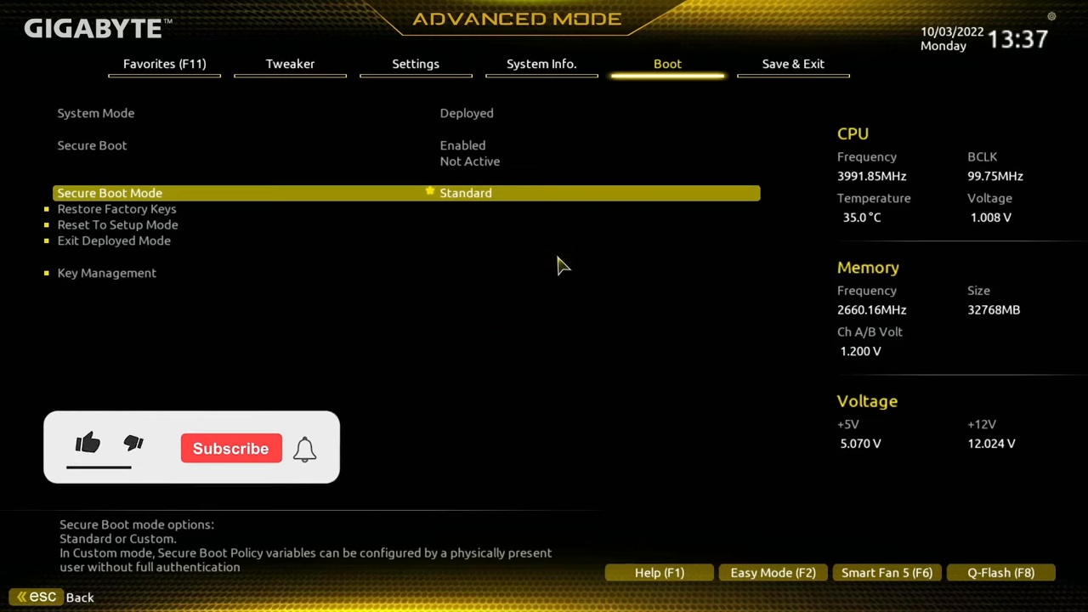
left_click(89, 445)
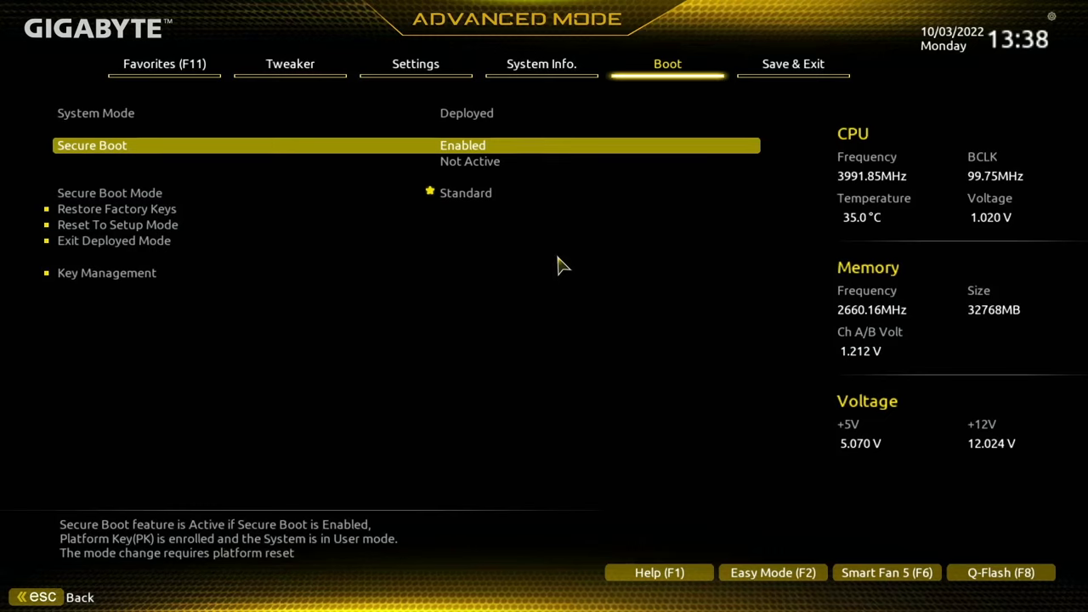
Step: Set Secure Boot Mode to Custom, then save with F10 Save & Exit Setup and confirm Yes to restart
key("Down")
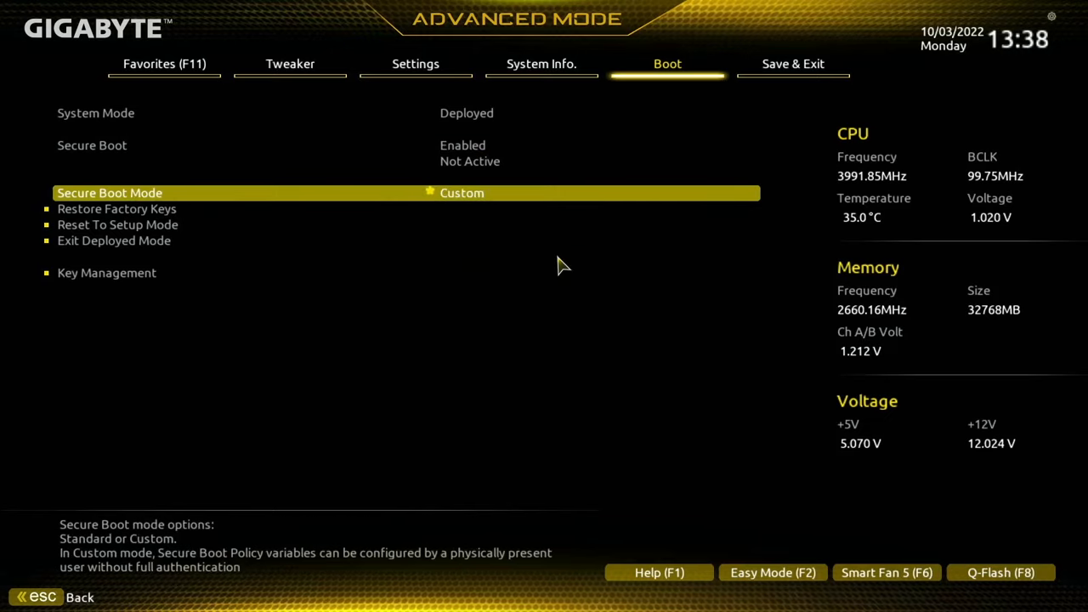
left_click(115, 208)
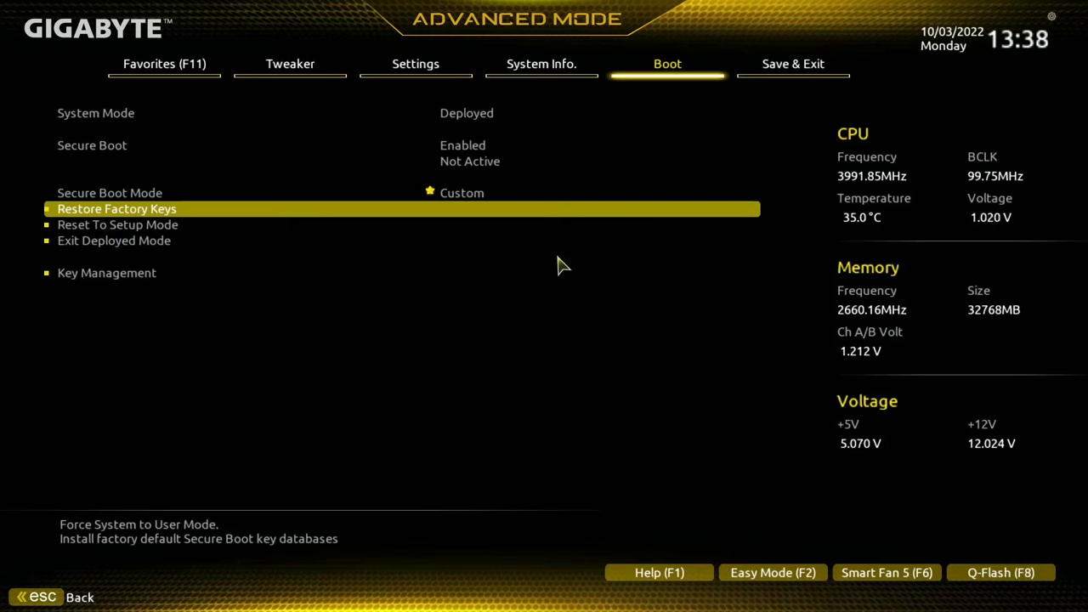
key("Up")
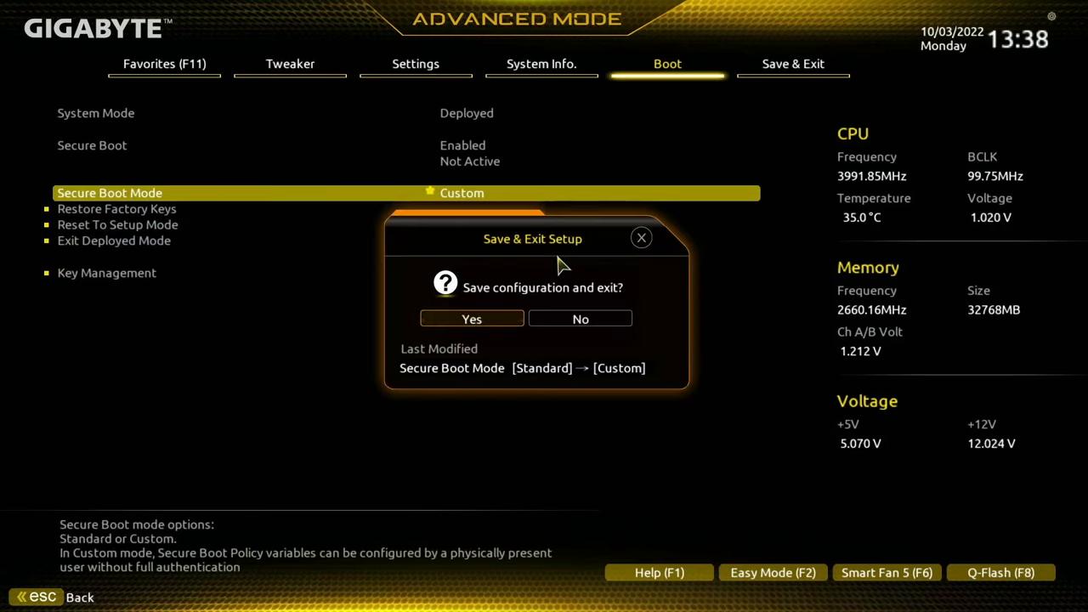
left_click(473, 318)
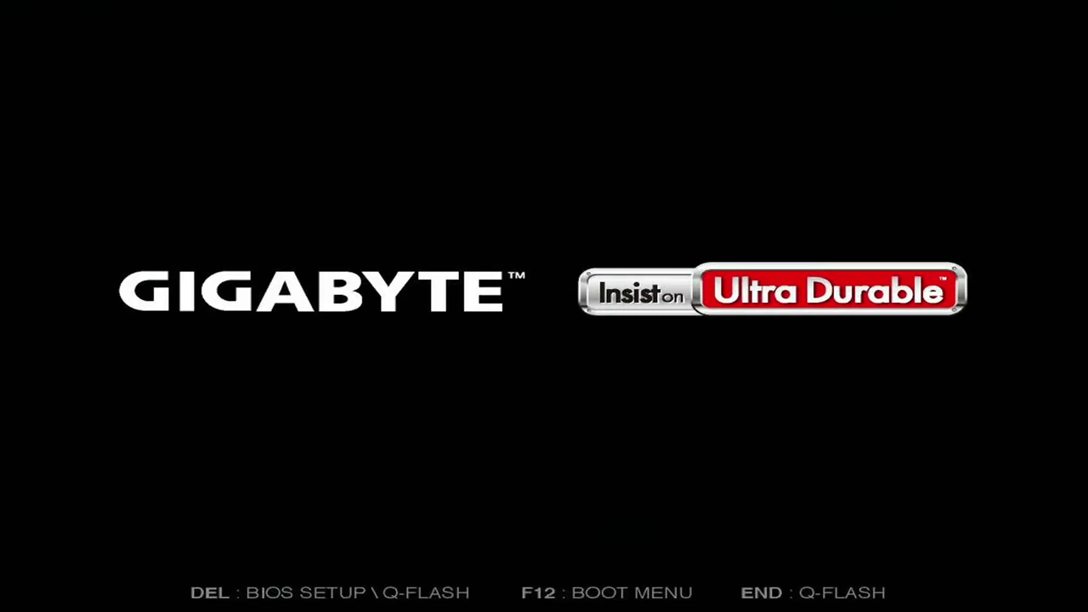
Step: Enter firmware setup with Delete at the splash, then exit to boot into the Windows 11 desktop
key("Delete")
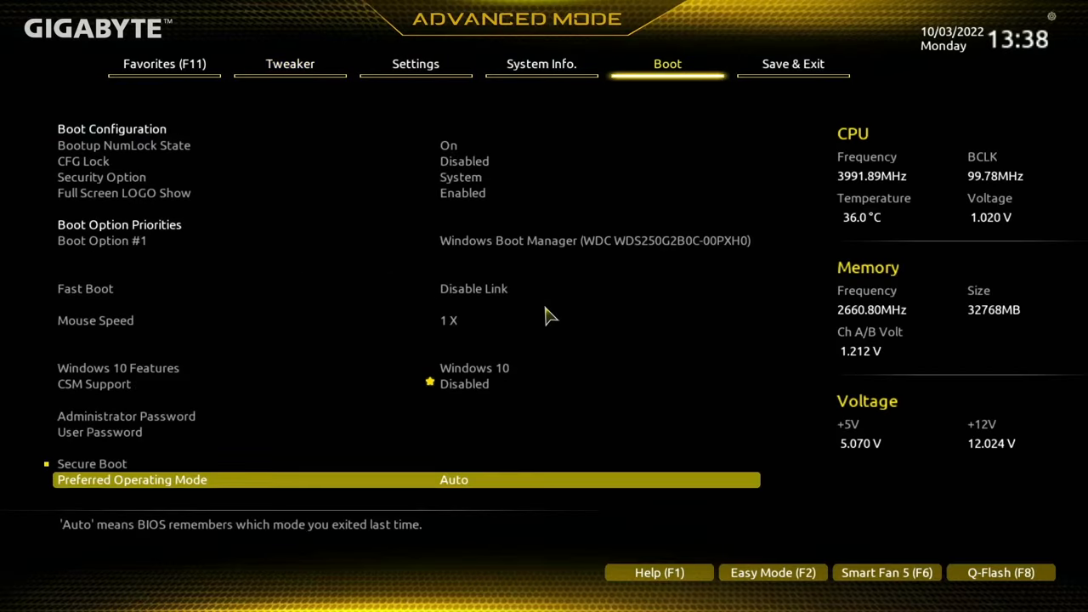
left_click(92, 463)
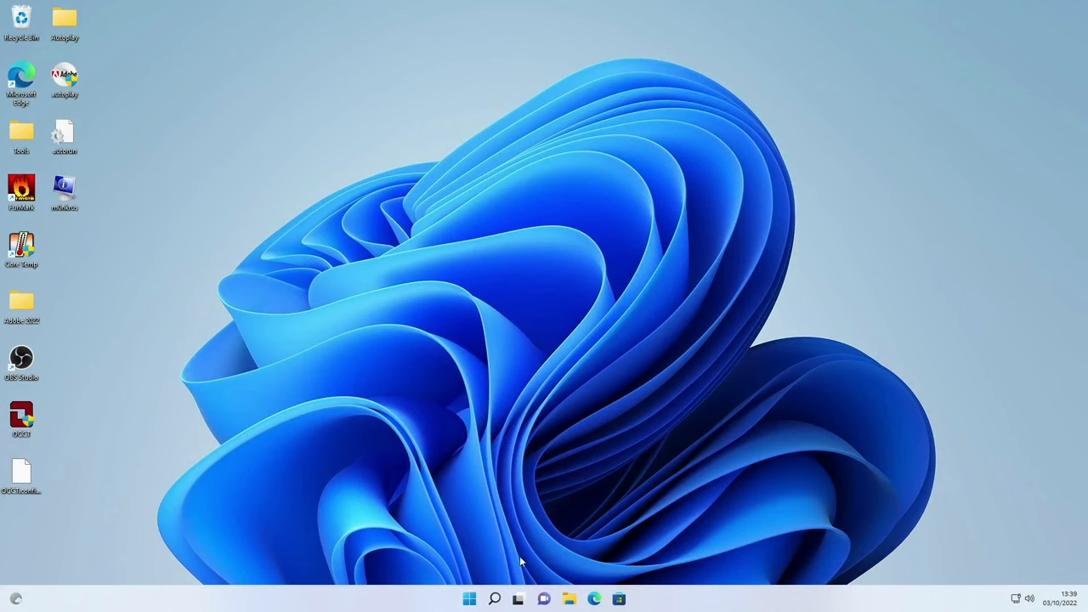
mouse_move(491, 303)
type("system Information")
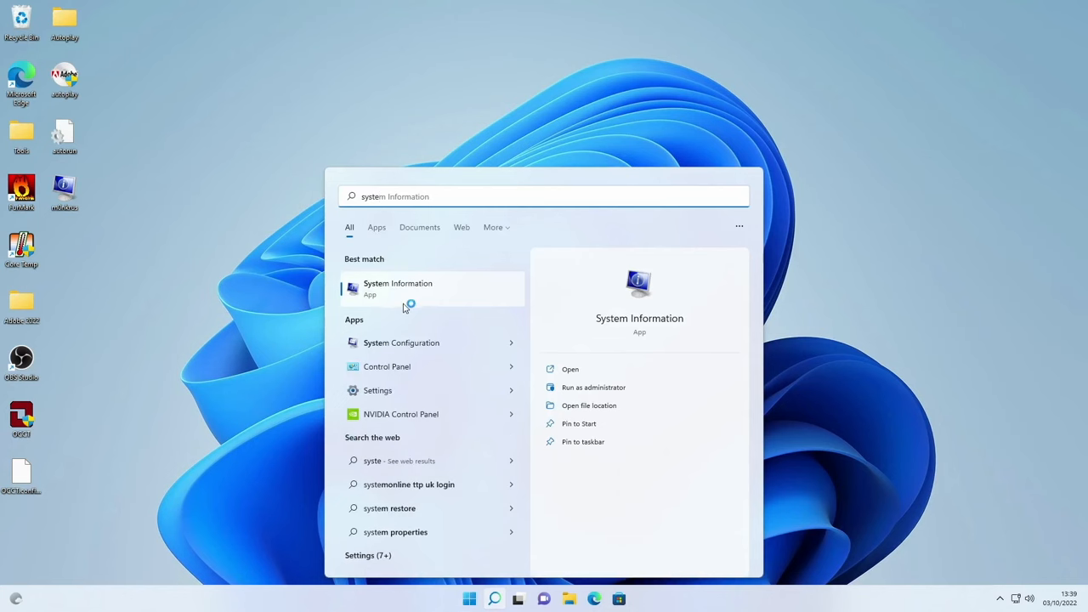
Step: Launch System Information from Start search, showing Secure Boot State On in System Summary
left_click(398, 289)
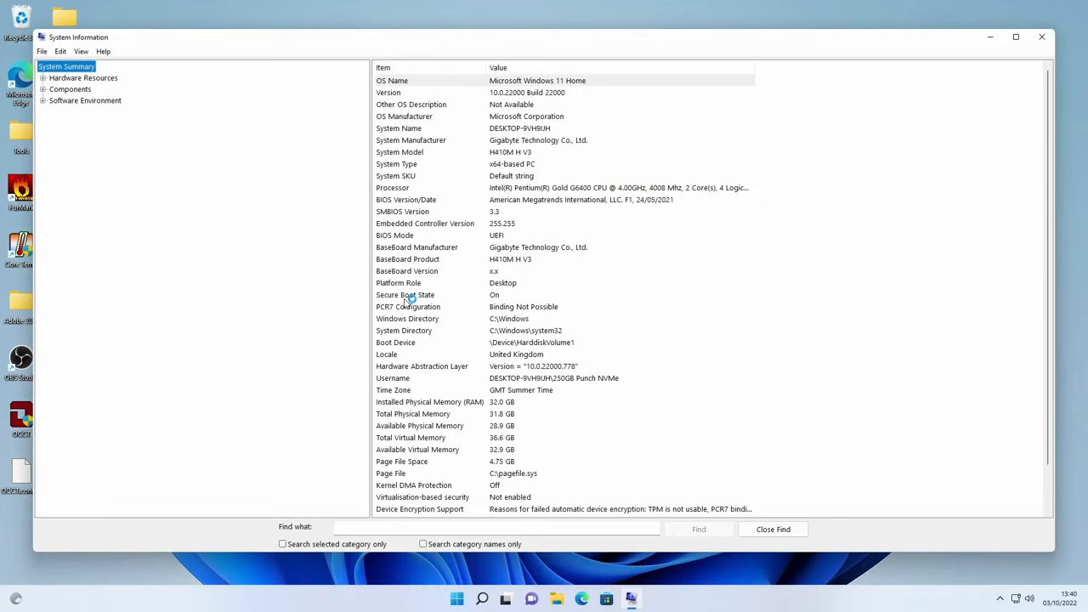
mouse_move(422, 330)
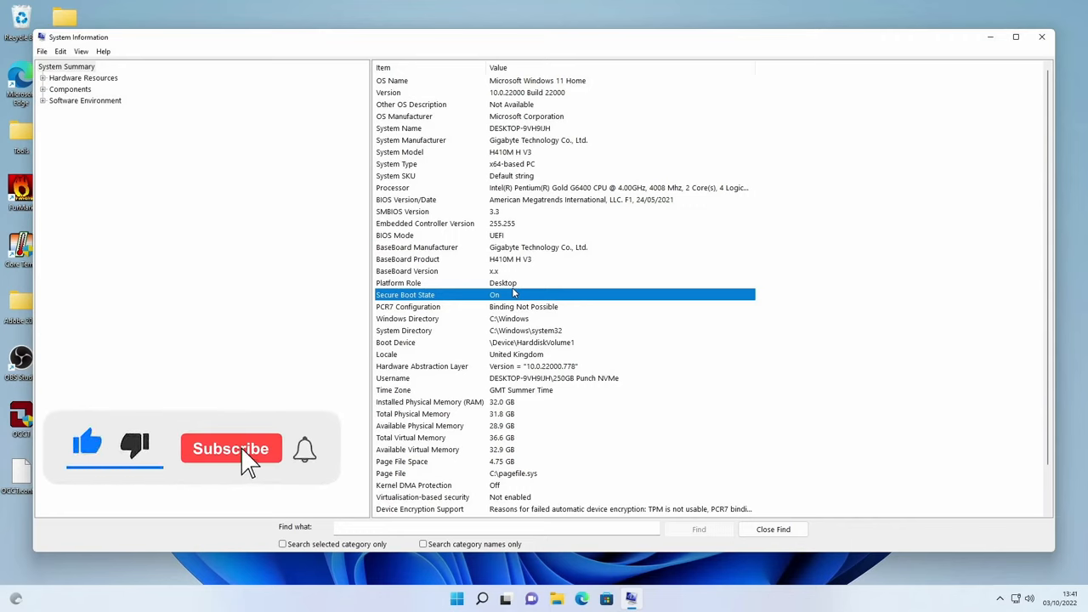
left_click(231, 449)
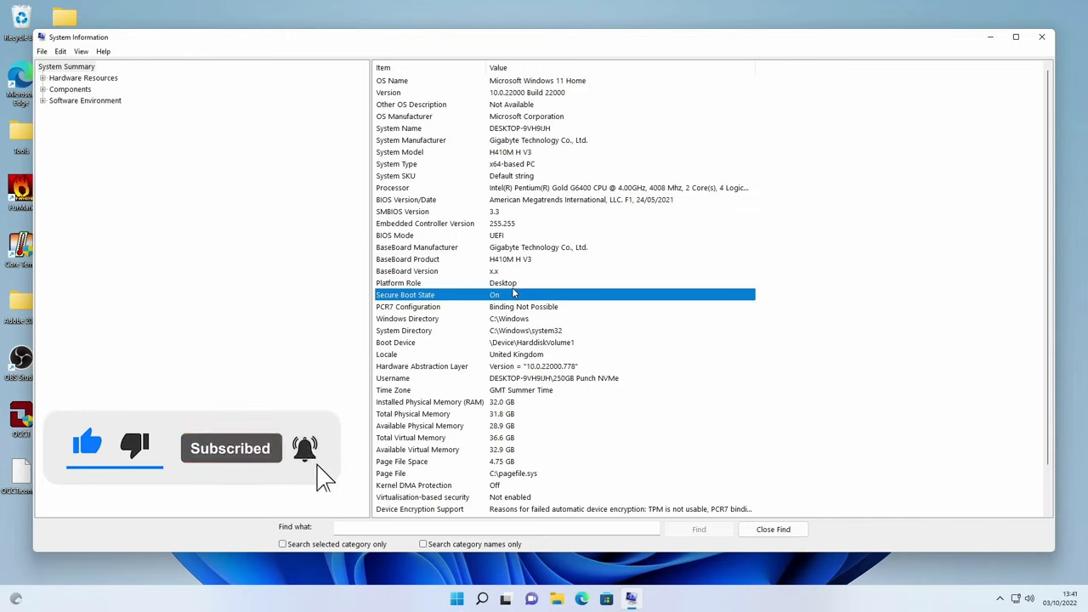